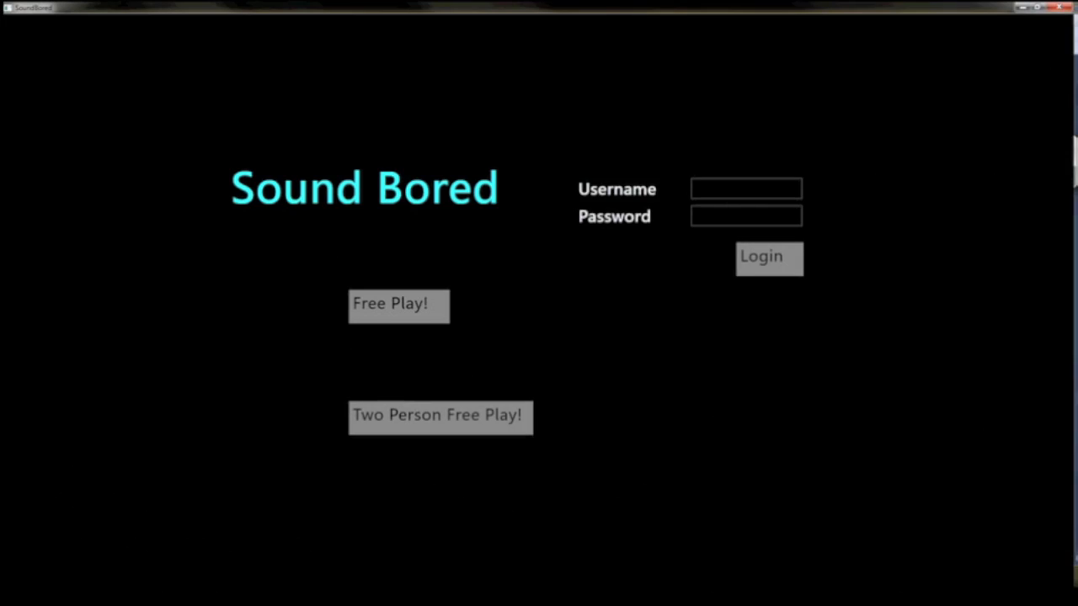
Start a 'Two Person Free Play!' session showing the two-row key board.
{"action": "left_click", "coordinate": [397, 306]}
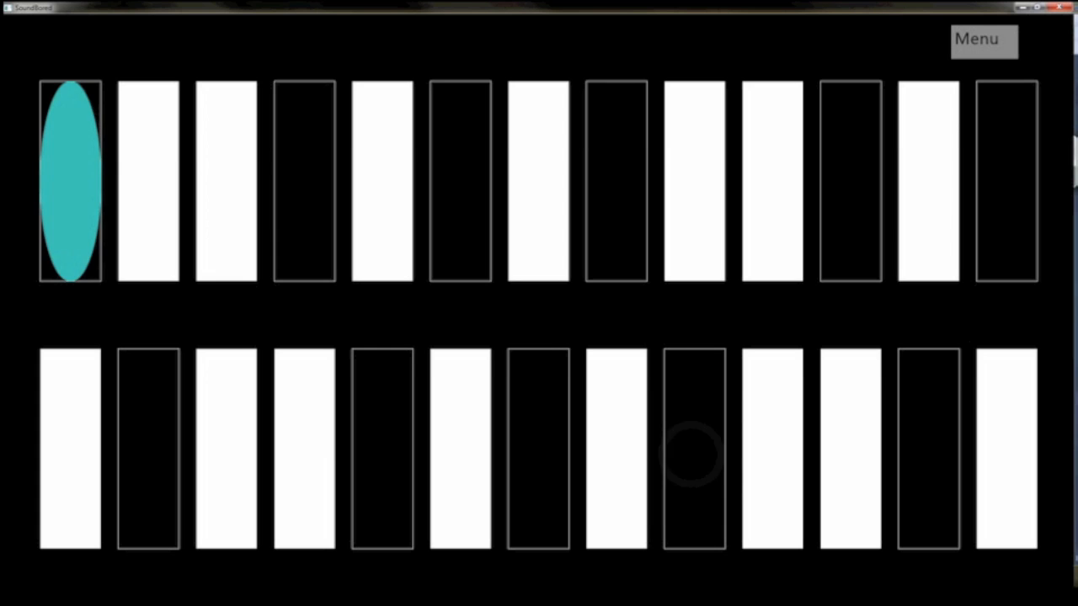